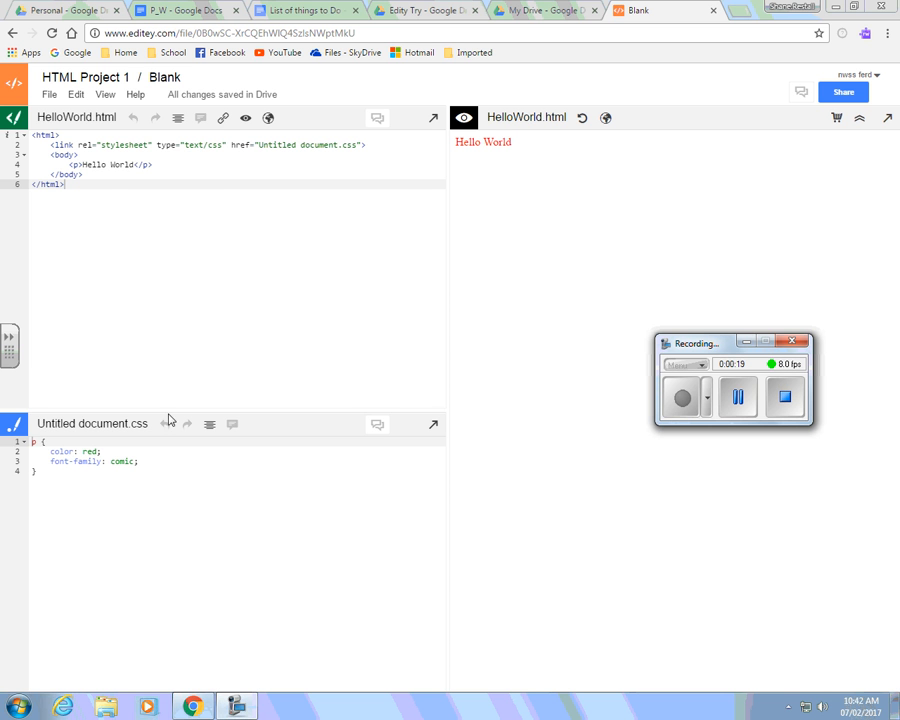
# - Show the HelloWorldJS.js JavaScript editor pane via View > Show JavaScript
pyautogui.click(48, 94)
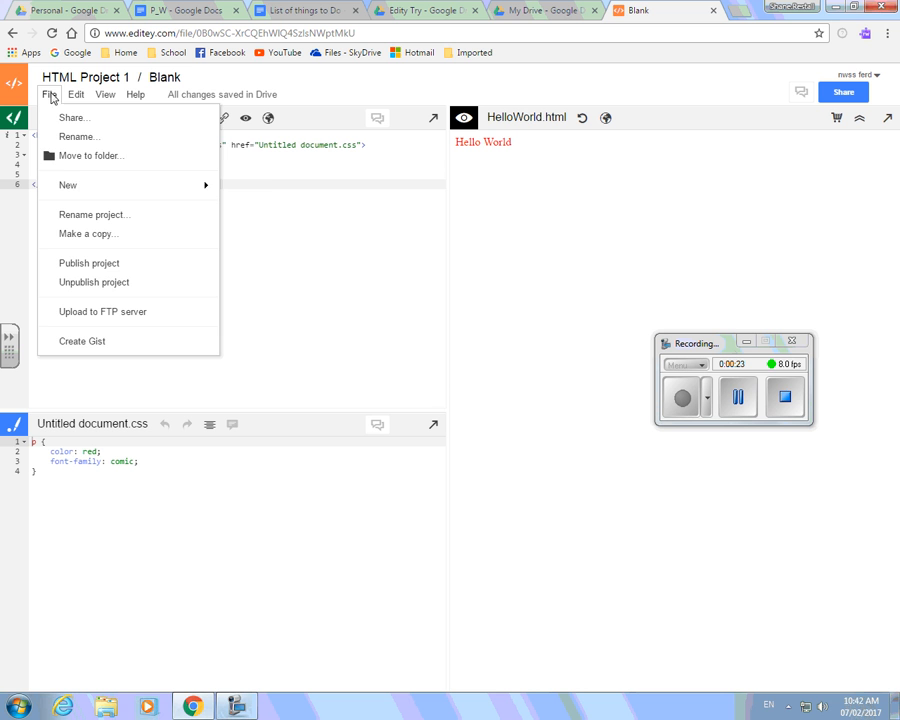
pyautogui.moveTo(68, 184)
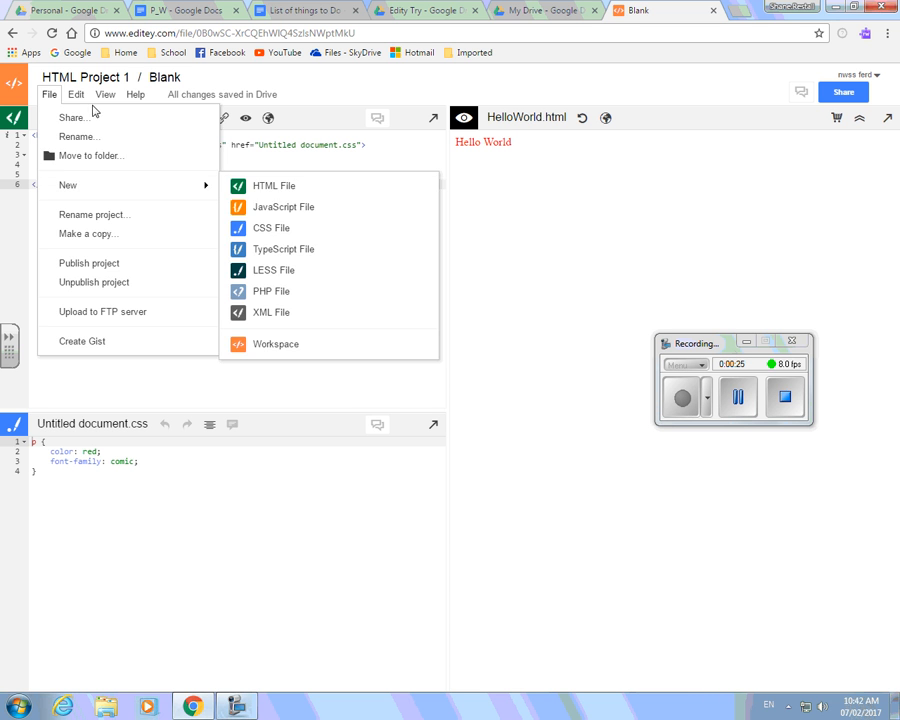
pyautogui.click(104, 94)
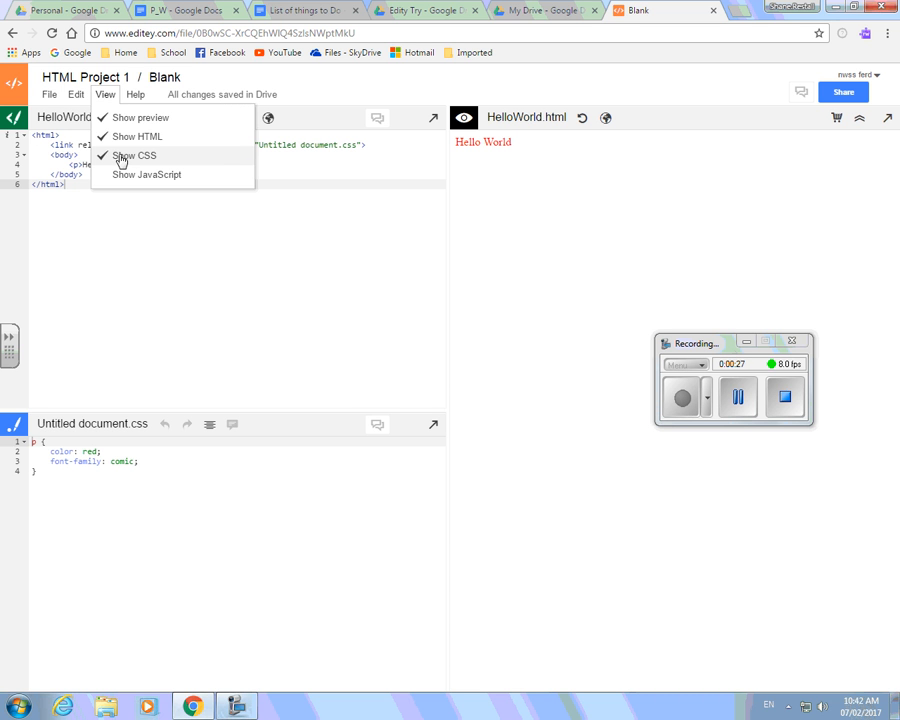
pyautogui.click(48, 94)
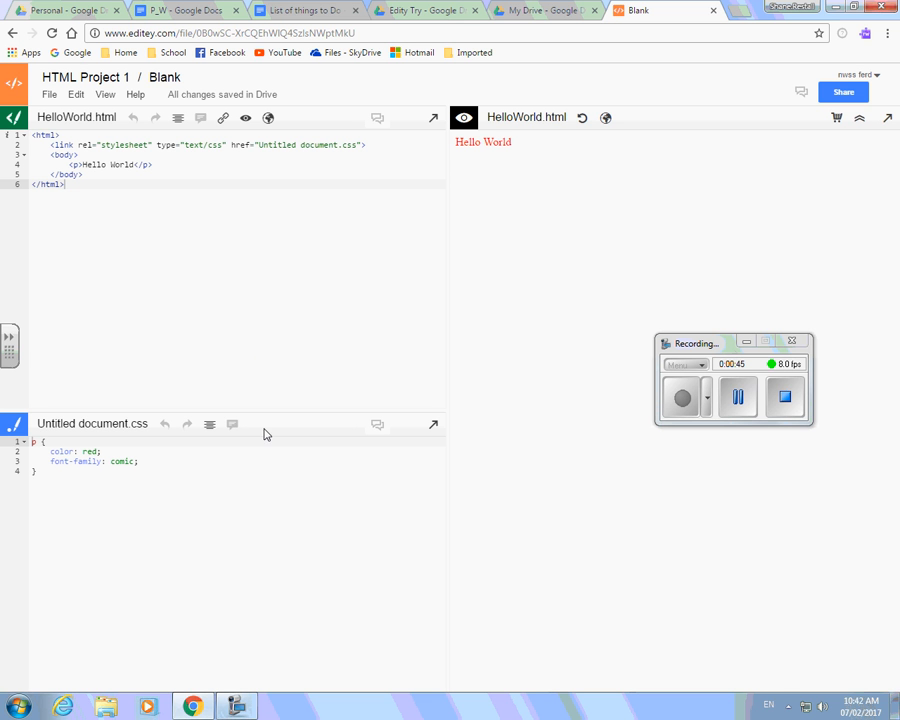
pyautogui.moveTo(580, 448)
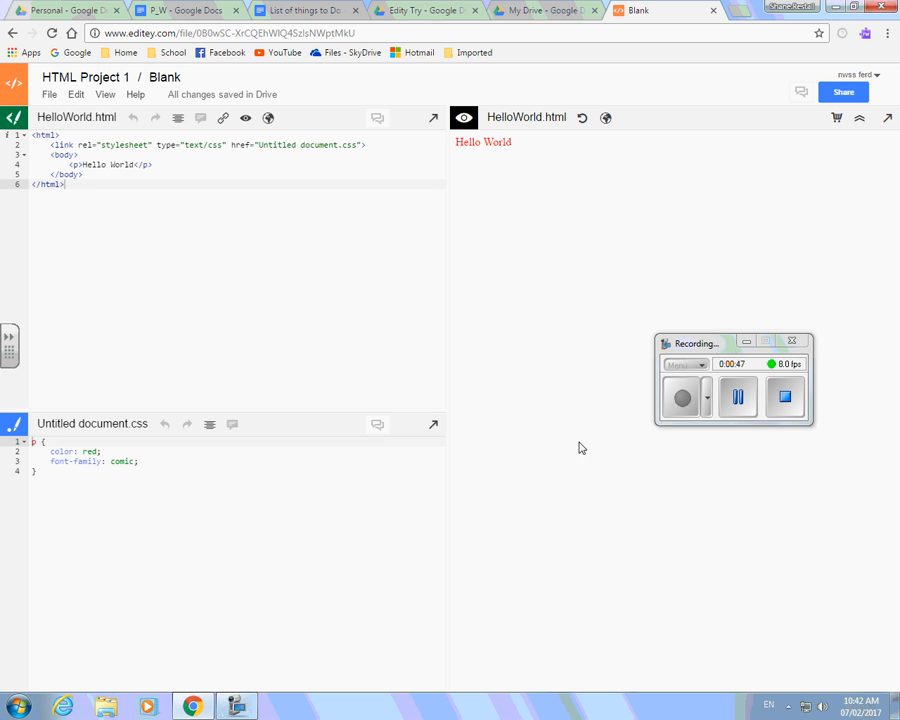
pyautogui.moveTo(510, 450)
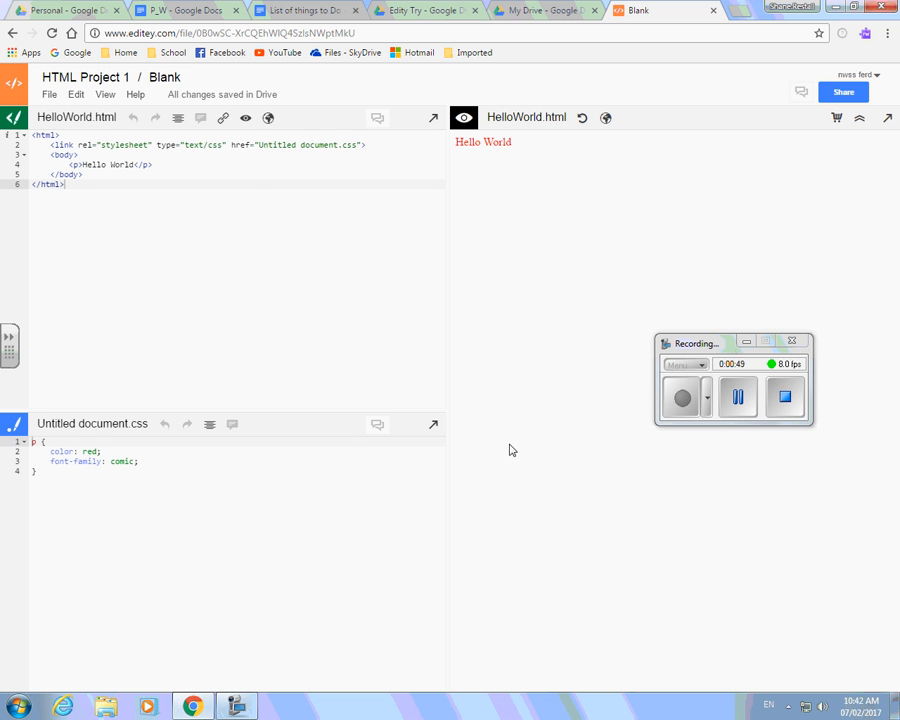
pyautogui.click(104, 94)
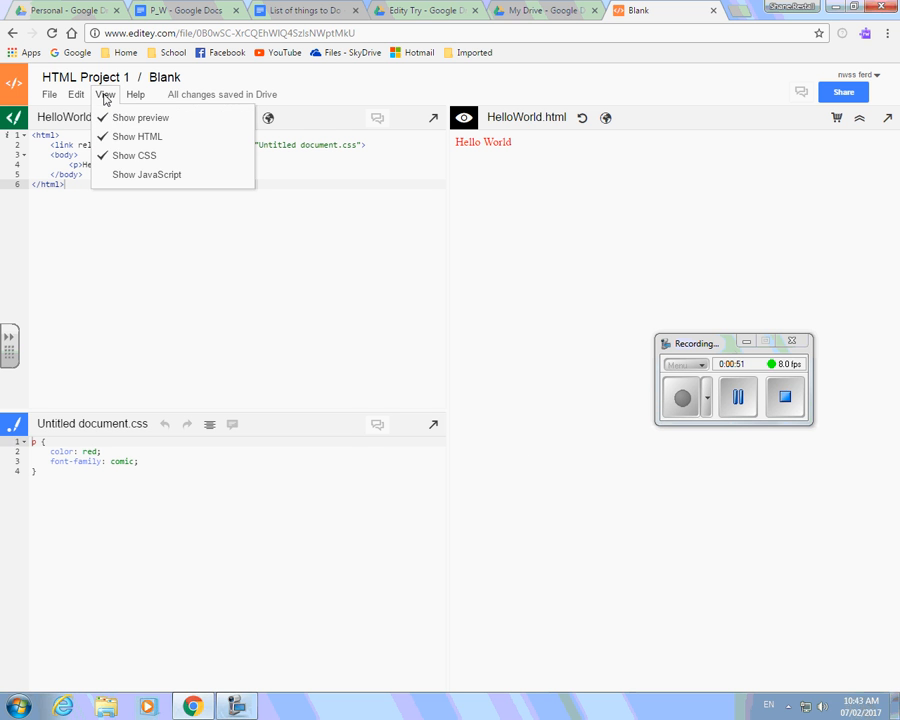
pyautogui.click(146, 174)
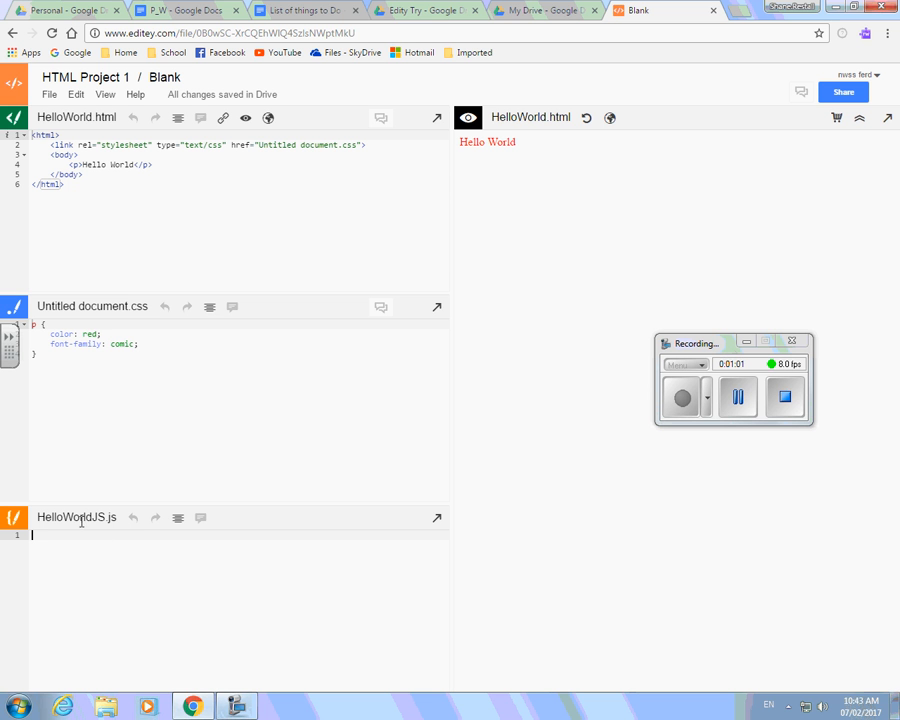
# - Write alert("Hello from JavaScript"); in HelloWorldJS.js
pyautogui.write('a')
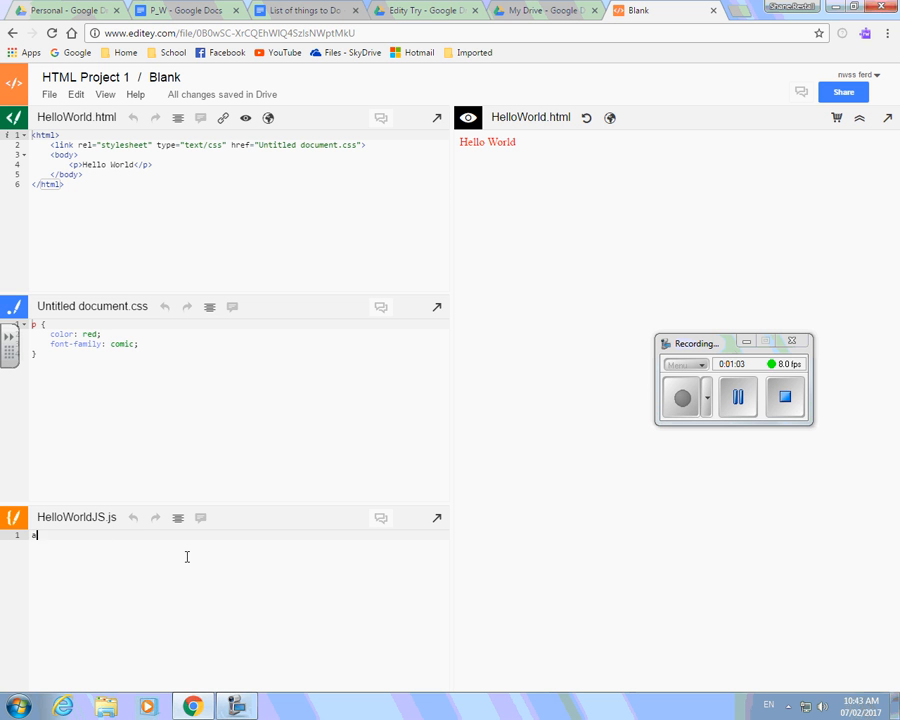
pyautogui.write('lert("Hello from Javas')
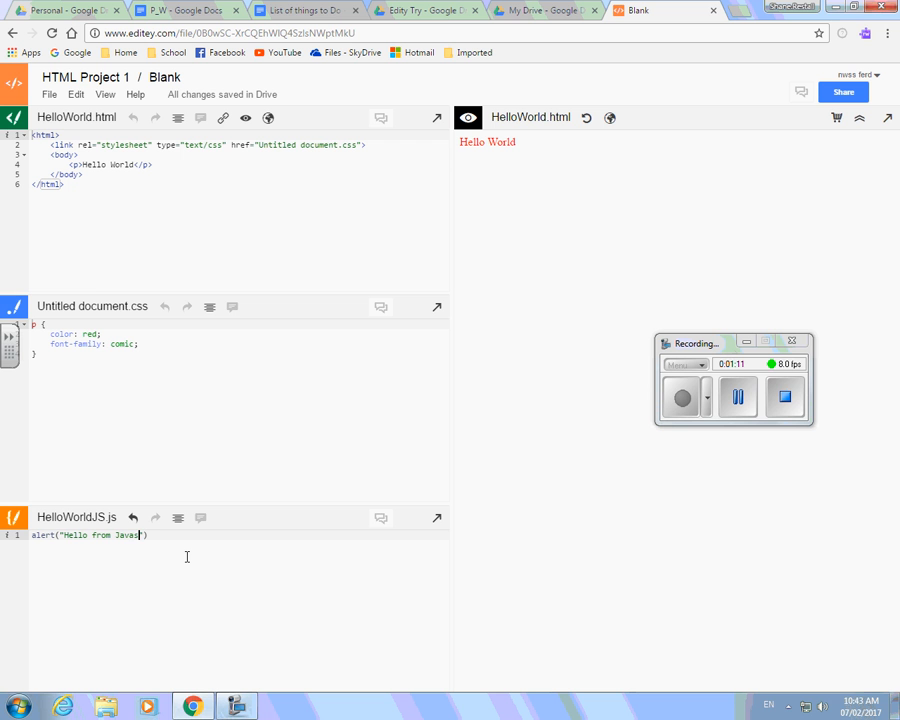
pyautogui.write('cript")')
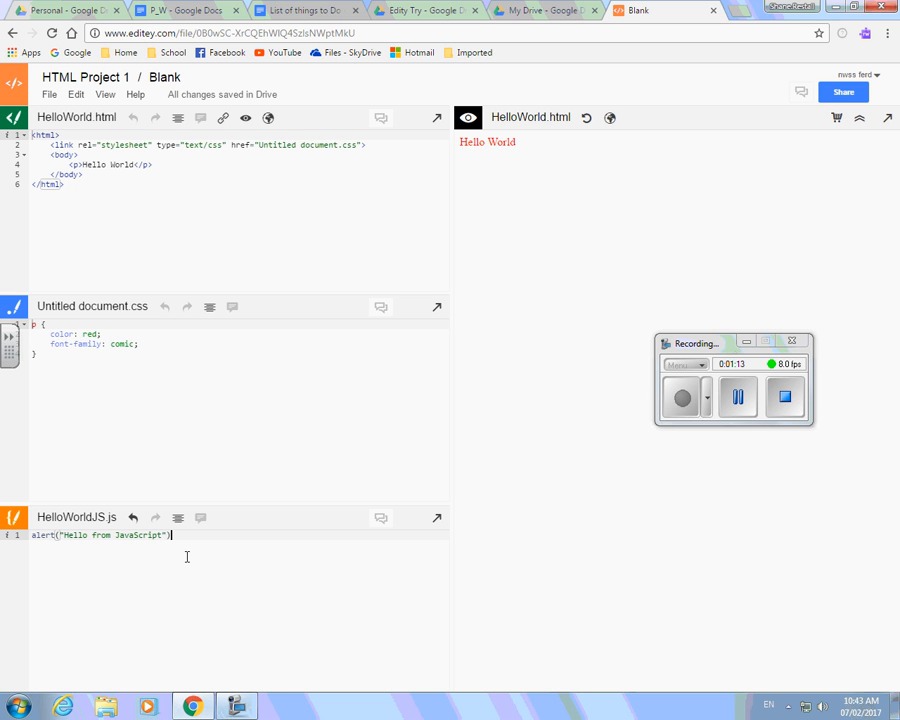
pyautogui.write(';')
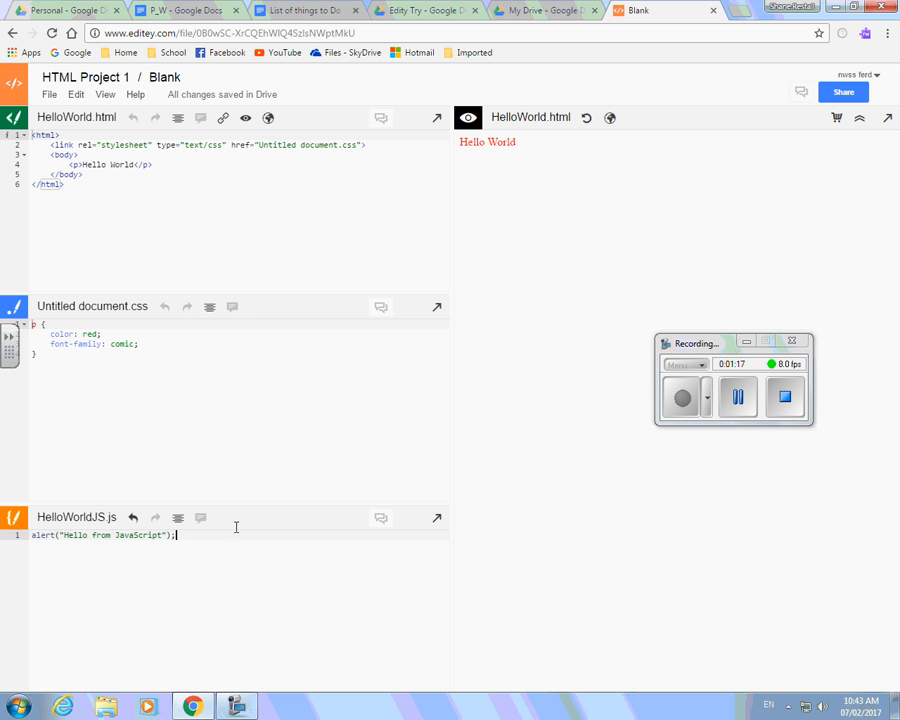
pyautogui.moveTo(252, 218)
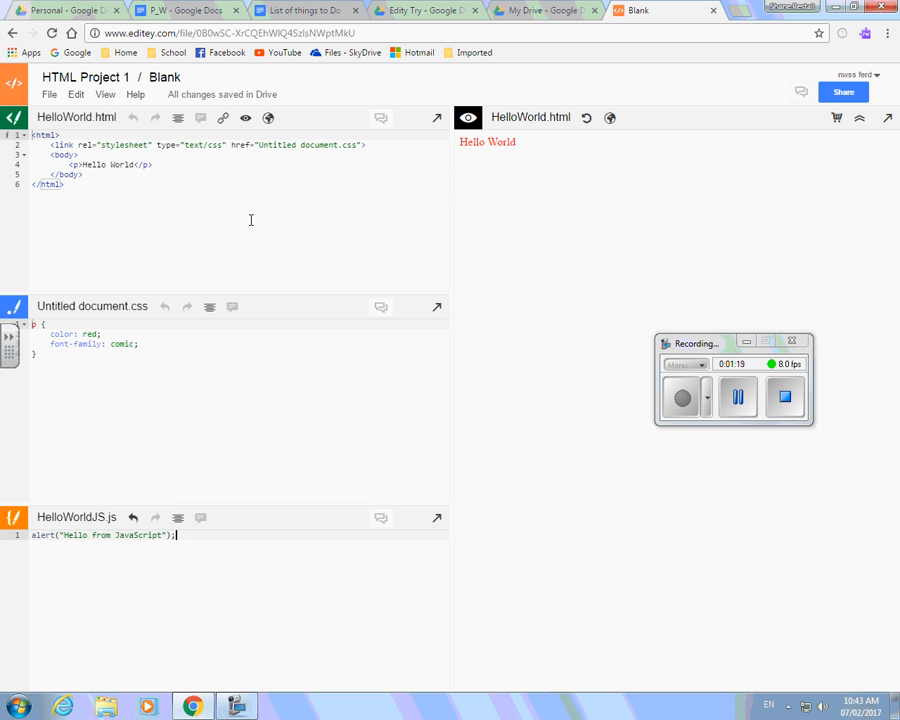
pyautogui.moveTo(224, 118)
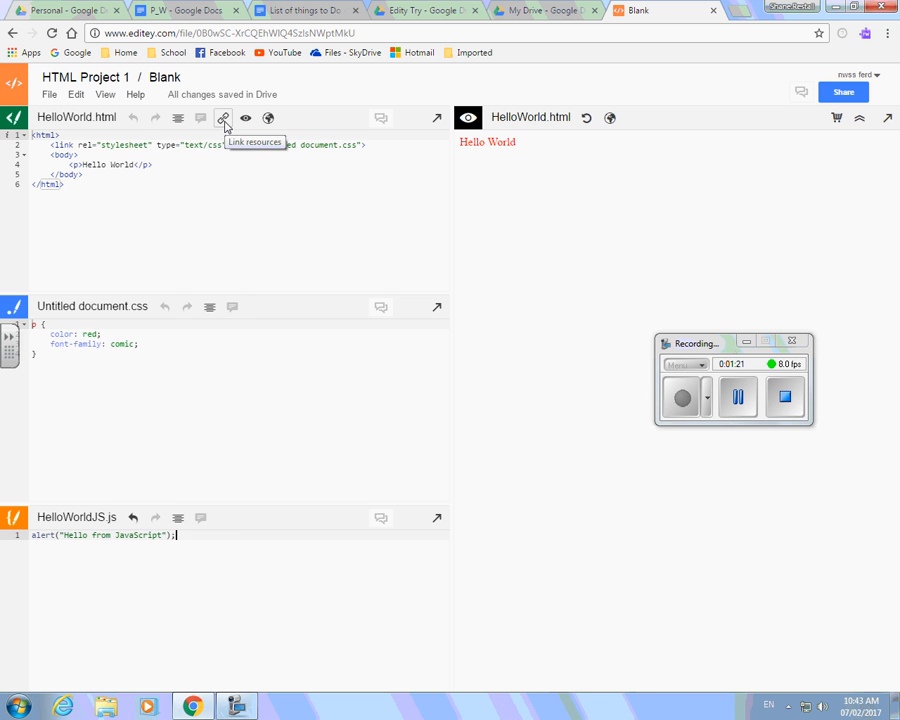
pyautogui.click(224, 118)
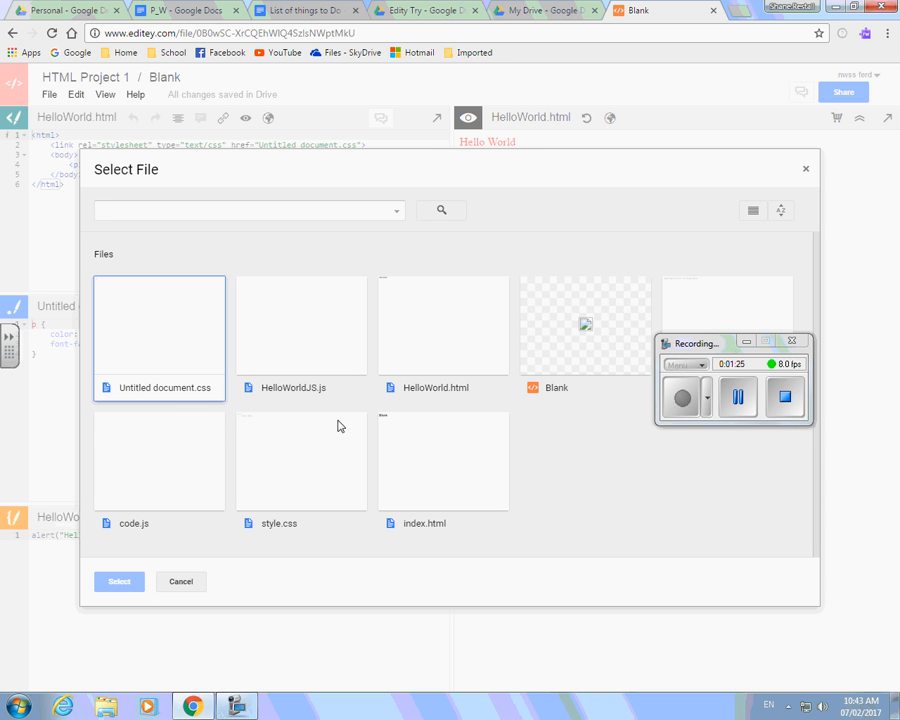
pyautogui.moveTo(388, 460)
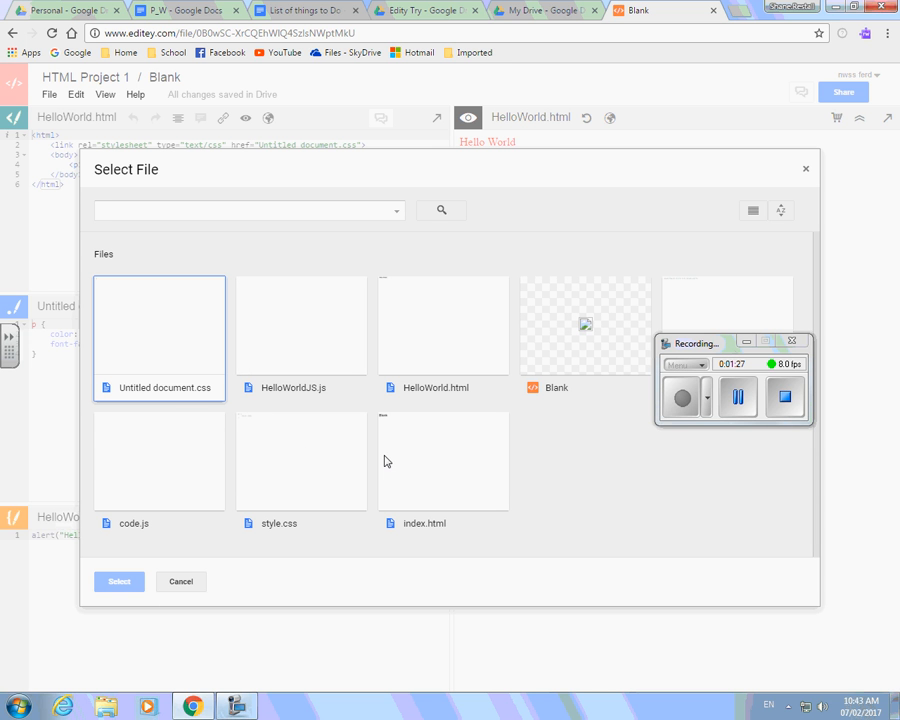
pyautogui.click(300, 336)
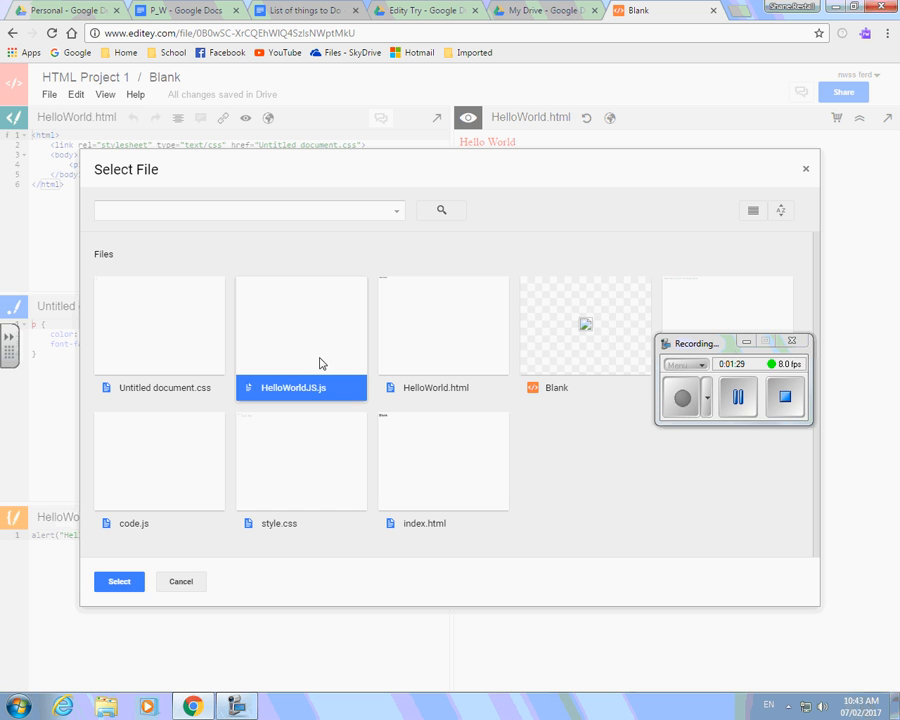
pyautogui.click(118, 580)
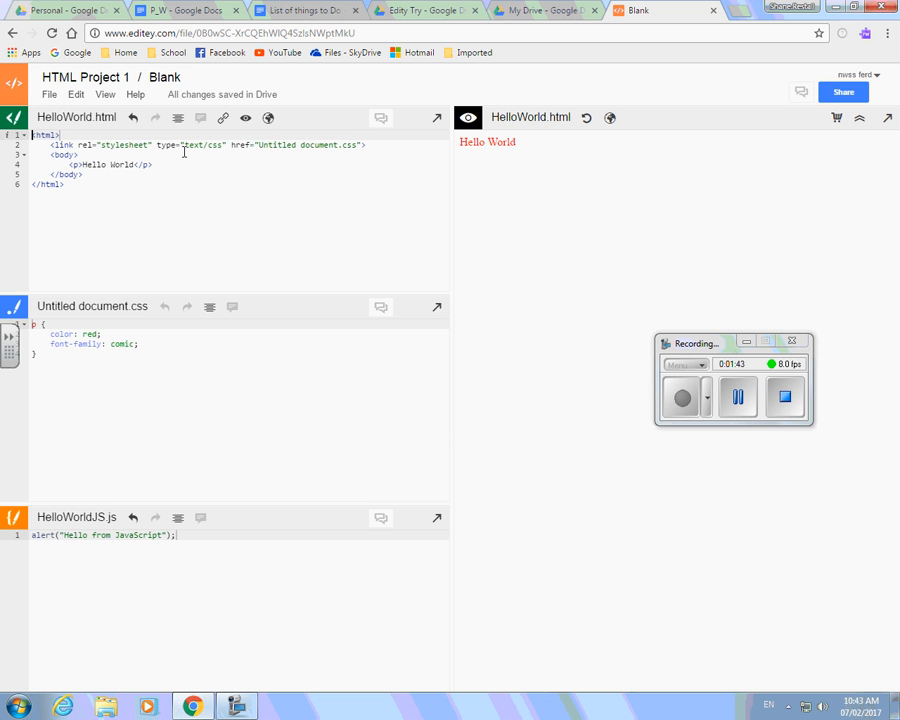
pyautogui.moveTo(292, 176)
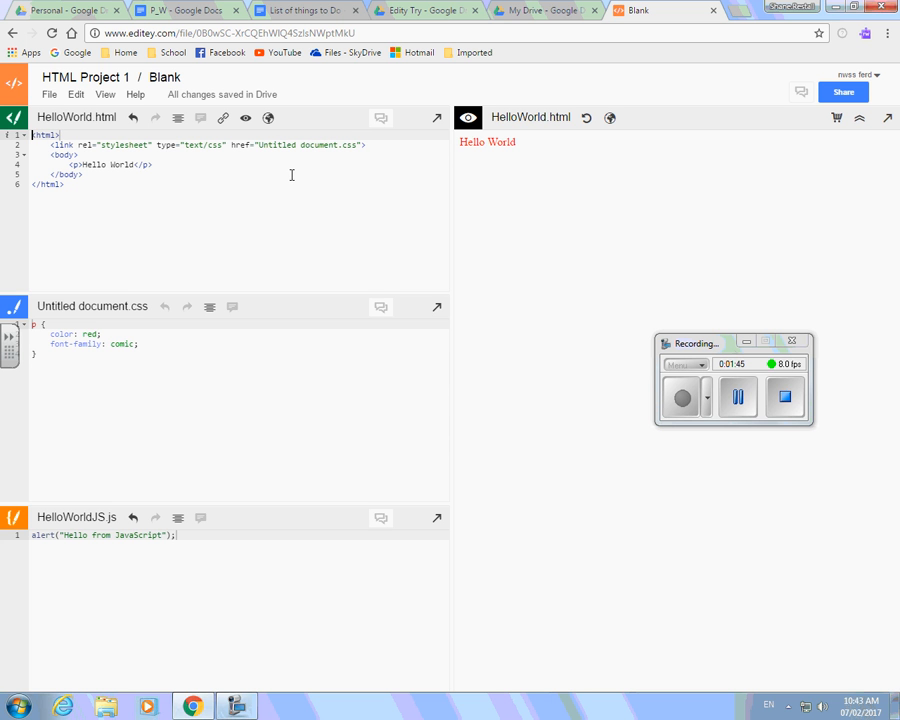
# - Add <script src="HelloWorldJS.js"> to the body, refresh the preview and dismiss the alert
pyautogui.write('<script type="text/javascript" src="HelloWorldJS.js"></script>')
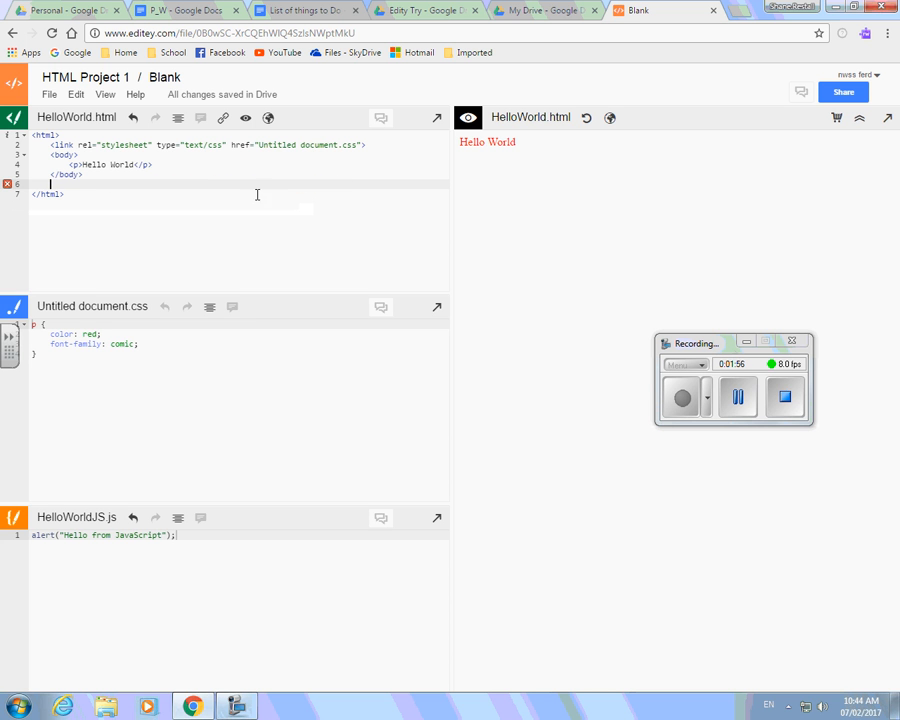
pyautogui.write('<script type="text/javascript" src="HelloWorldJS.js"></script>')
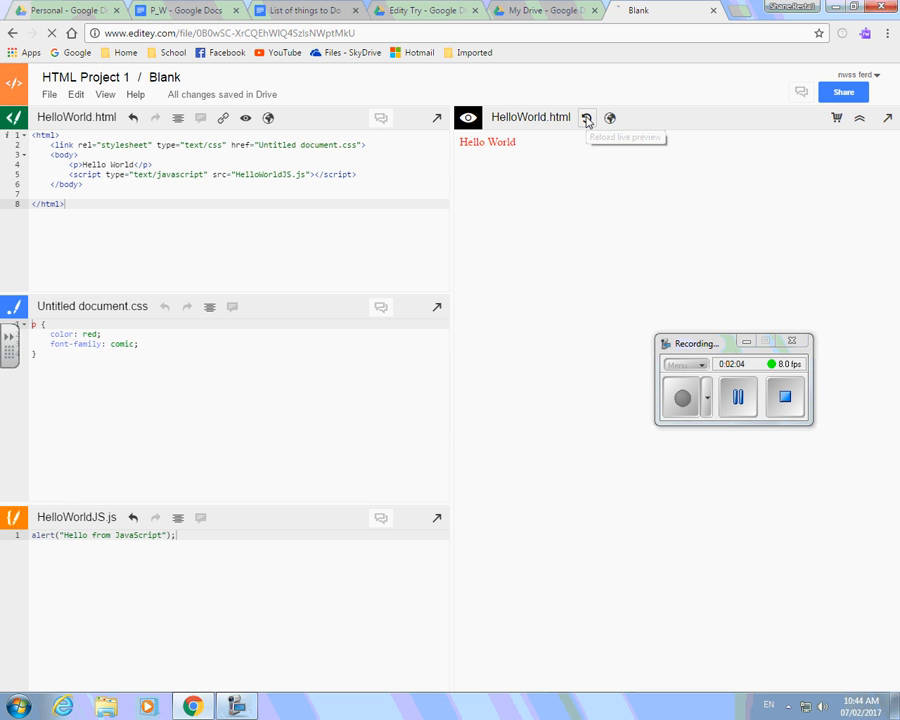
pyautogui.click(588, 118)
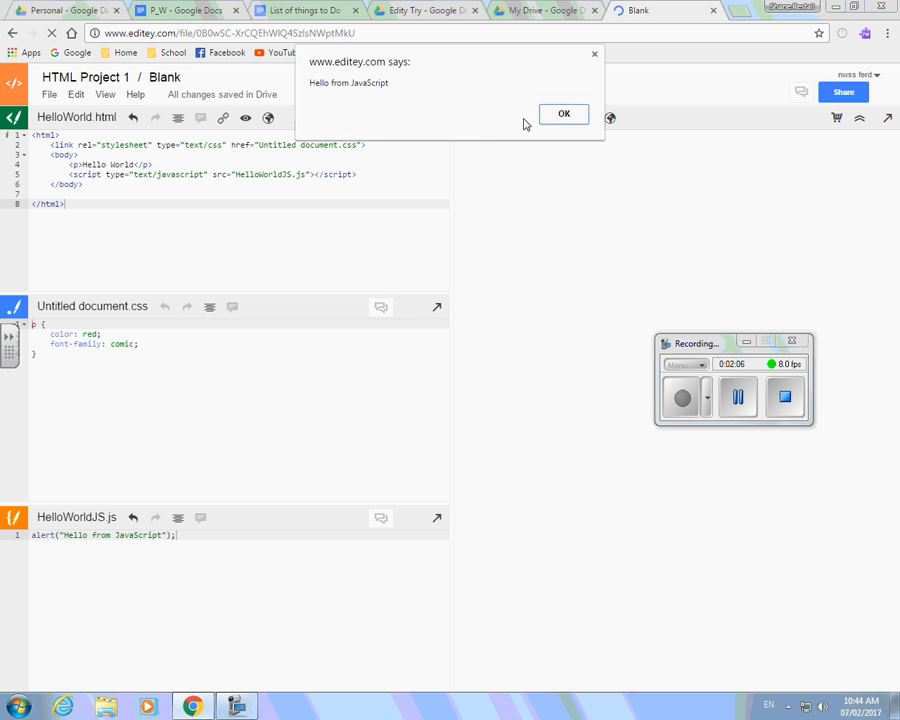
pyautogui.click(564, 112)
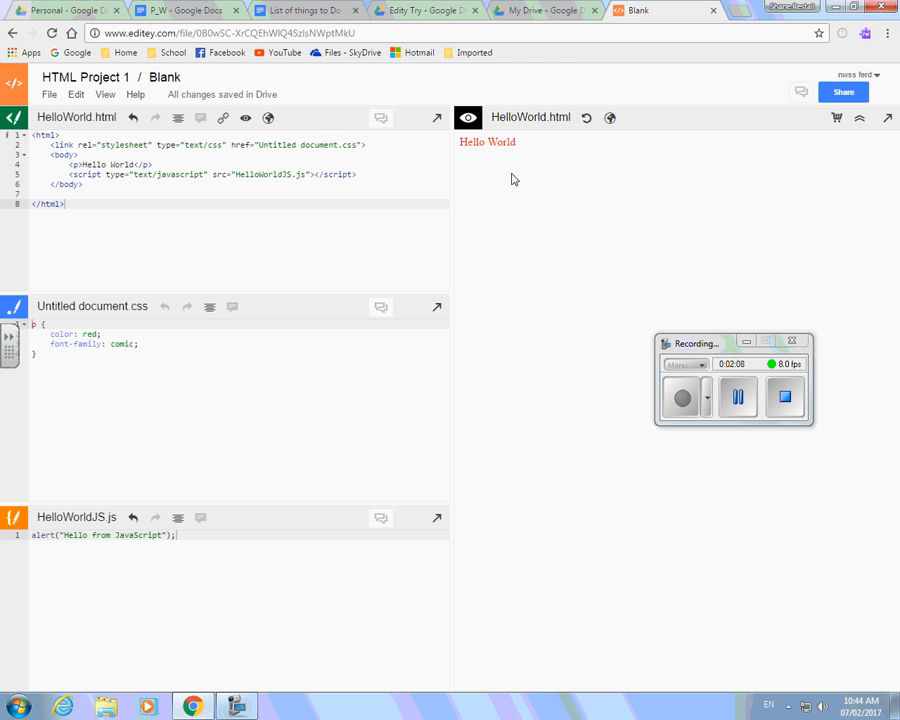